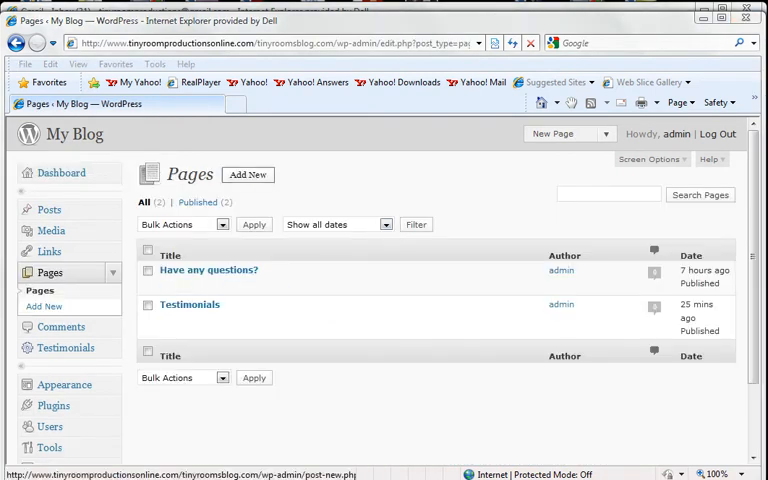
Add a new page titled 'Home' saying it is the front page of the blog for this tutorial series
{"action": "left_click", "coordinate": [247, 174]}
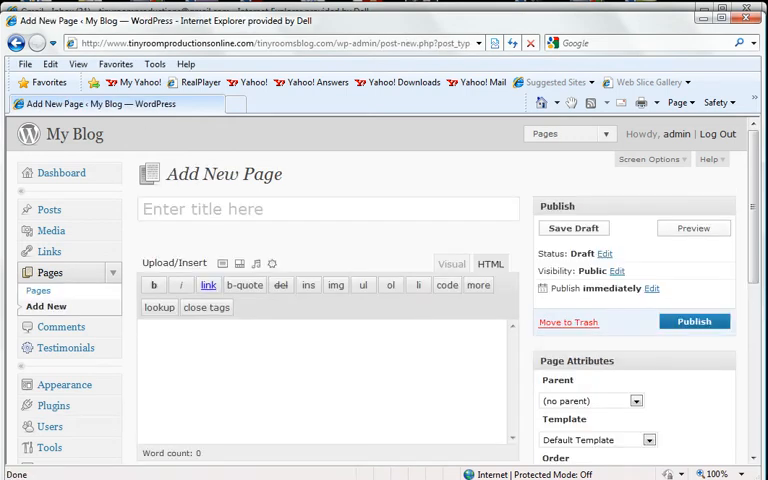
{"action": "type", "text": "Home"}
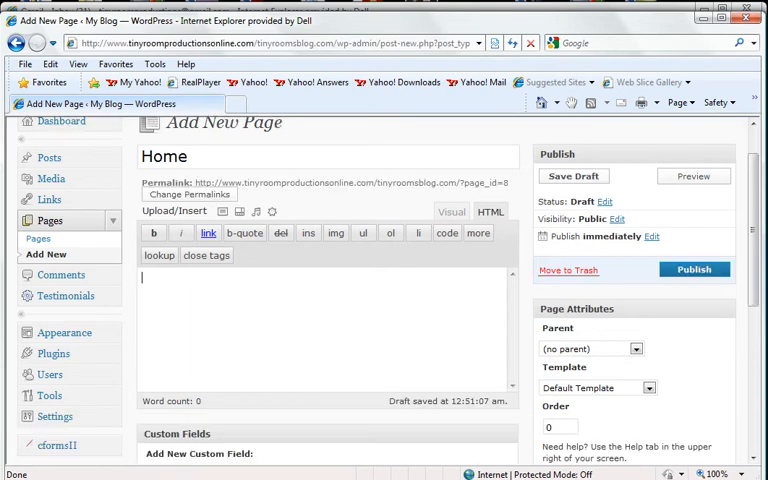
{"action": "type", "text": "This is the front page of"}
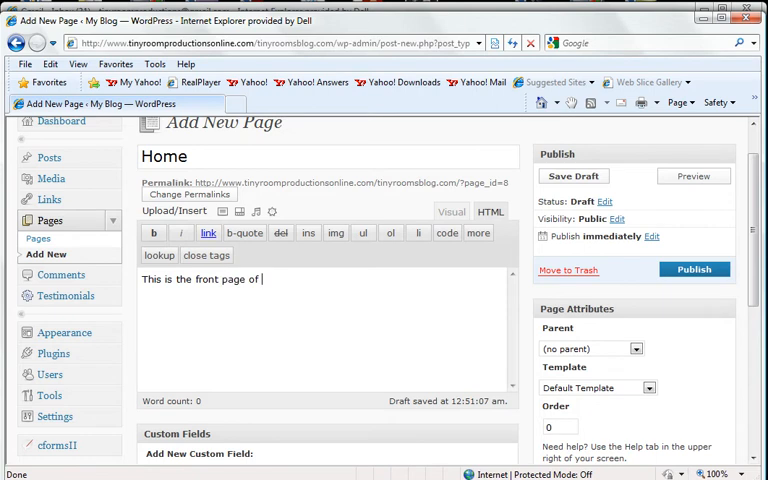
{"action": "type", "text": "the blog for"}
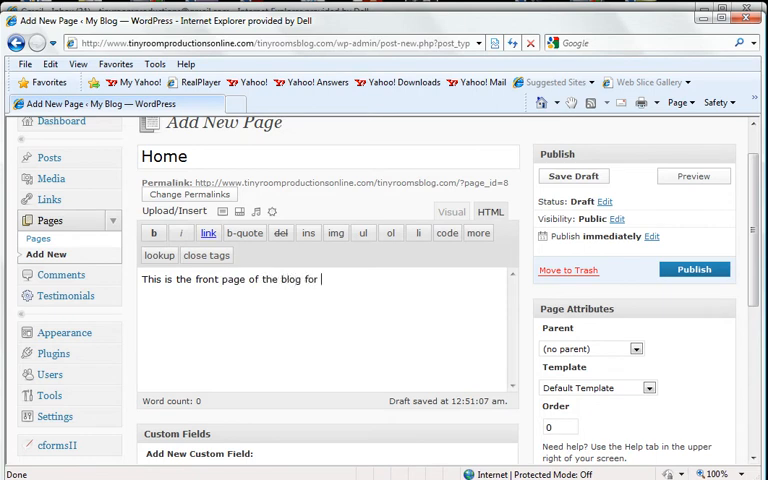
{"action": "type", "text": "this tutorial series."}
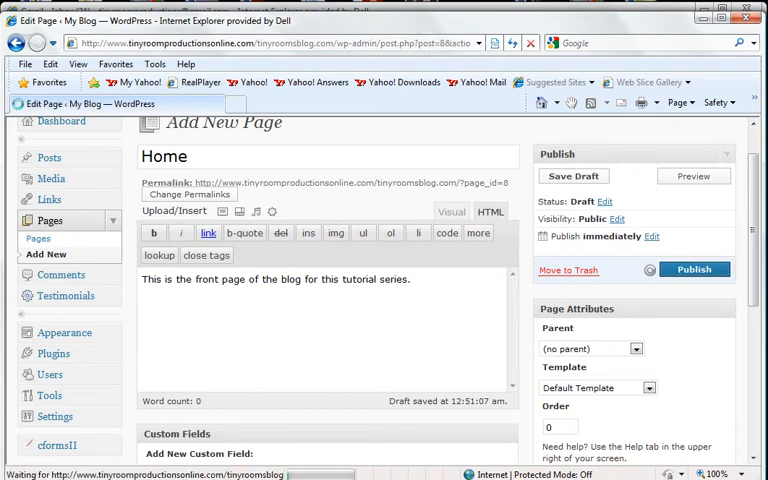
Publish the Home page, view it live on the blog, then return to the admin area
{"action": "left_click", "coordinate": [693, 269]}
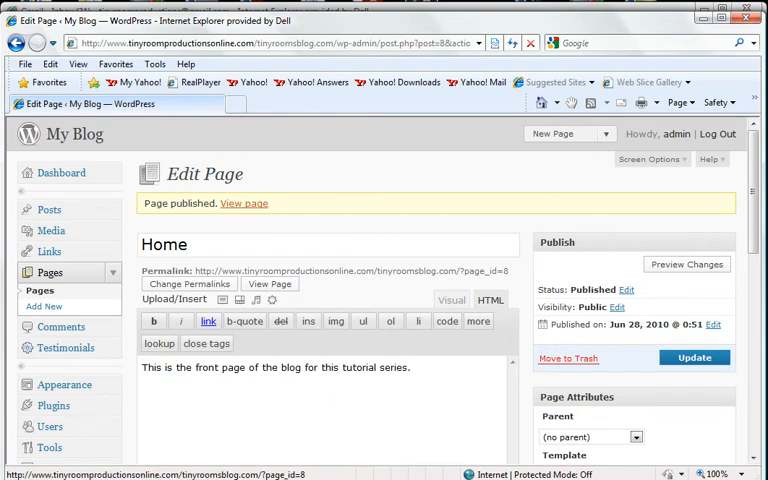
{"action": "left_click", "coordinate": [244, 203]}
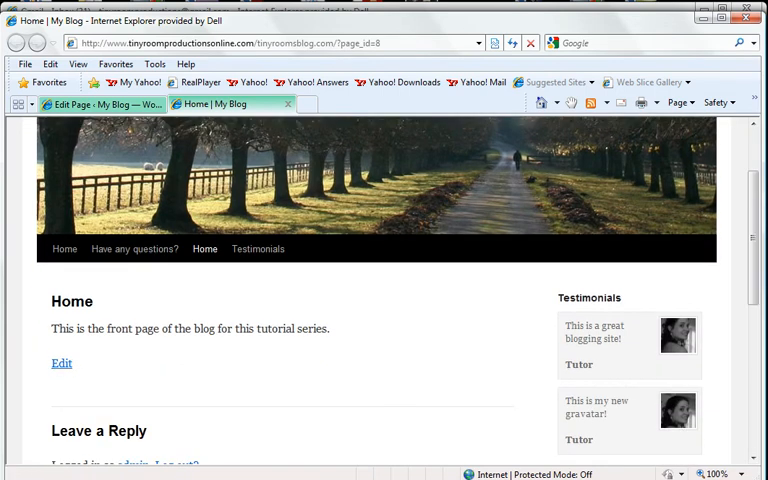
{"action": "scroll", "scroll_direction": "down", "scroll_amount": 3}
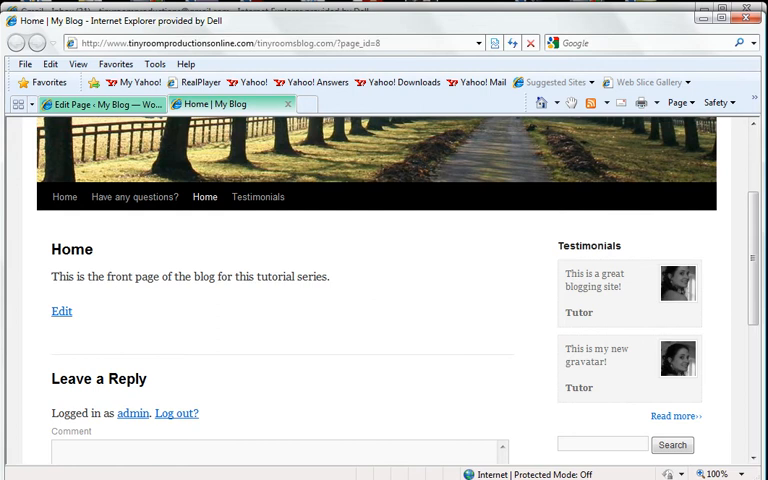
{"action": "left_click", "coordinate": [60, 311]}
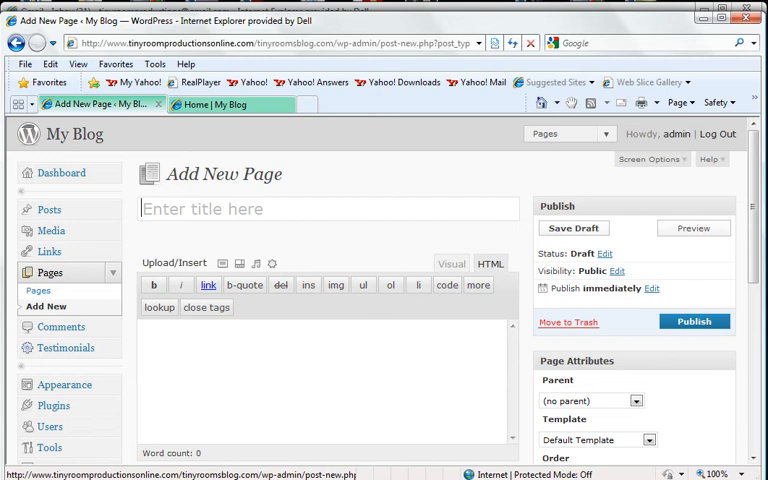
Publish a new page titled 'Blogging' with an empty body
{"action": "type", "text": "Blogging"}
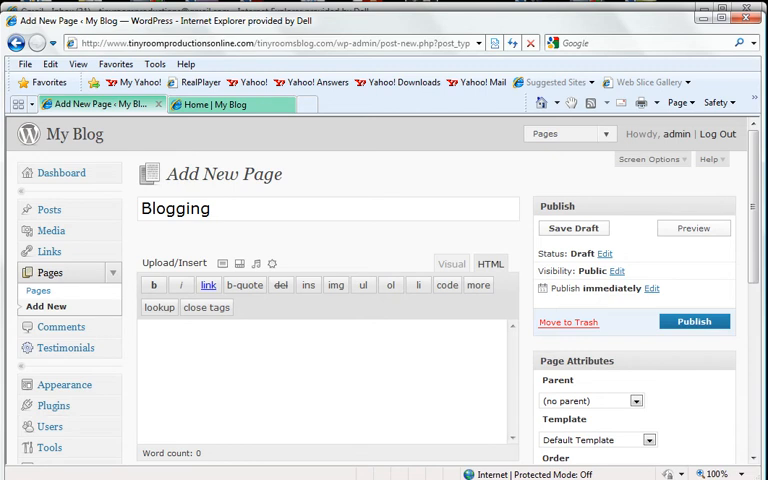
{"action": "left_click", "coordinate": [693, 321]}
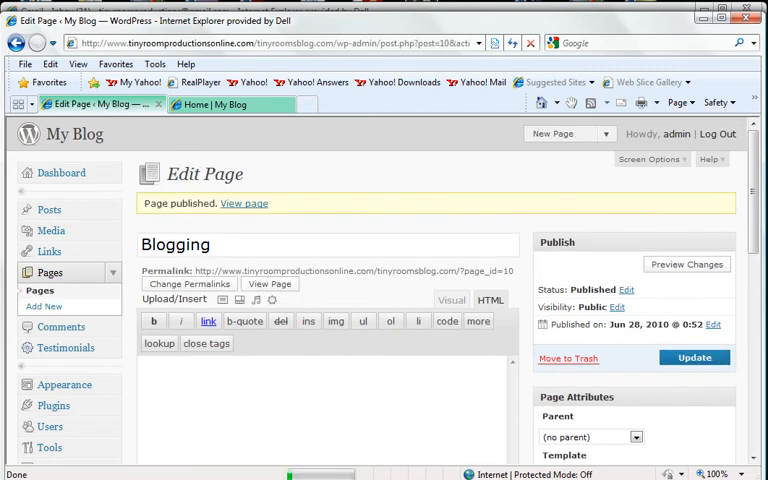
{"action": "scroll", "scroll_direction": "down", "scroll_amount": 3}
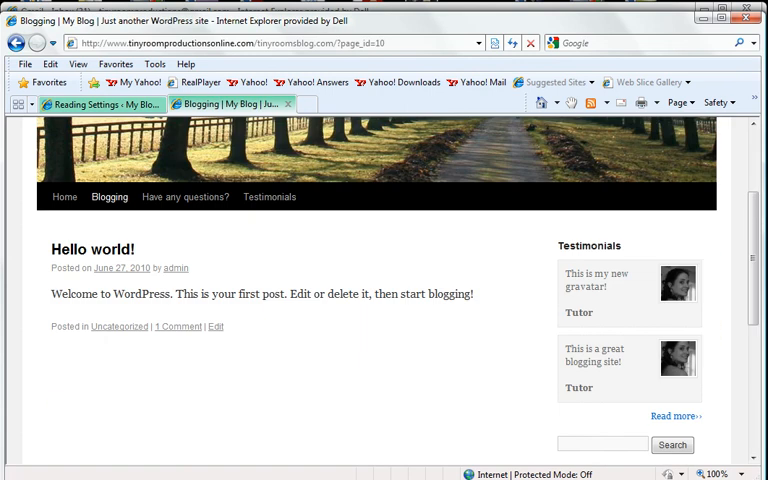
Visit the blog's 'Have any questions?' page, then return to the saved Reading Settings
{"action": "left_click", "coordinate": [185, 196]}
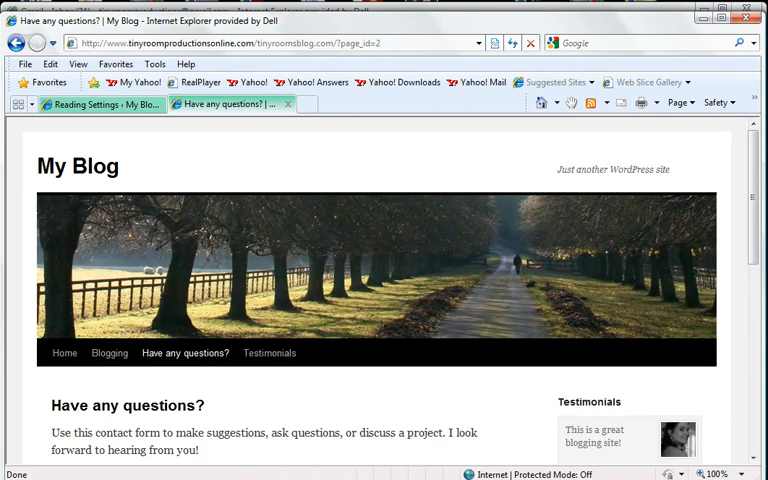
{"action": "mouse_move", "coordinate": [185, 352]}
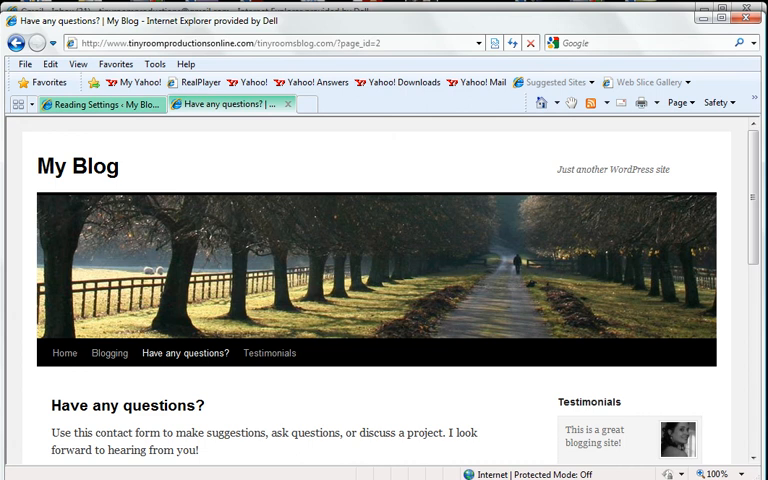
{"action": "left_click", "coordinate": [95, 104]}
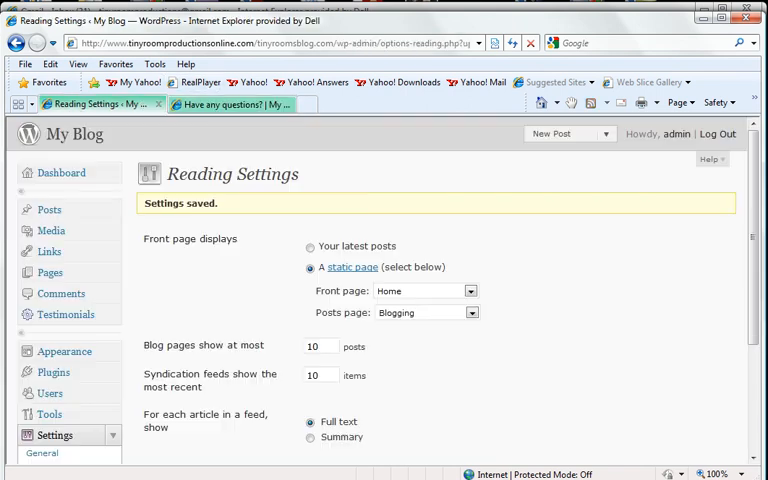